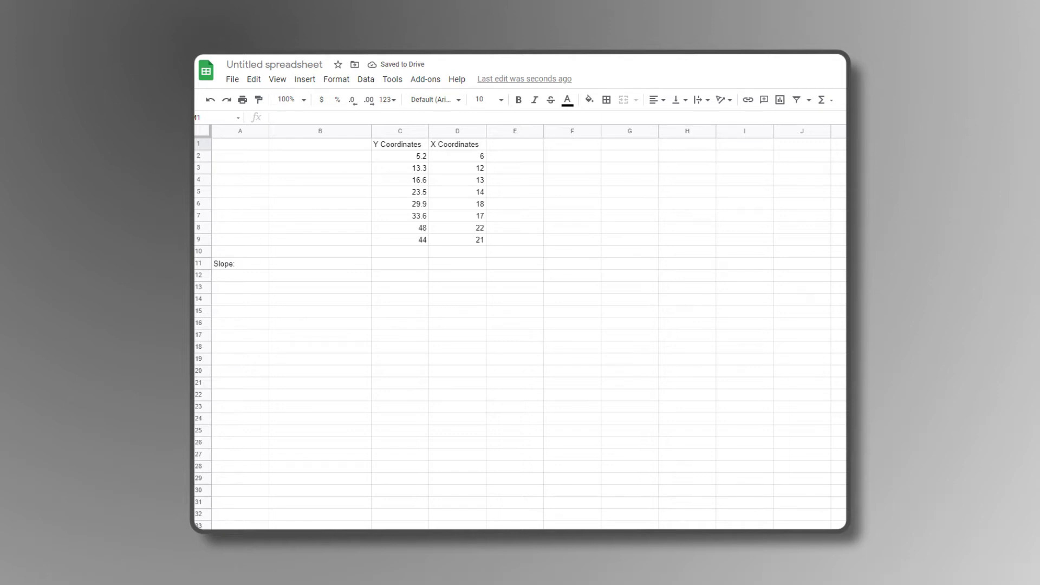
text(=Slope(C2:C9)
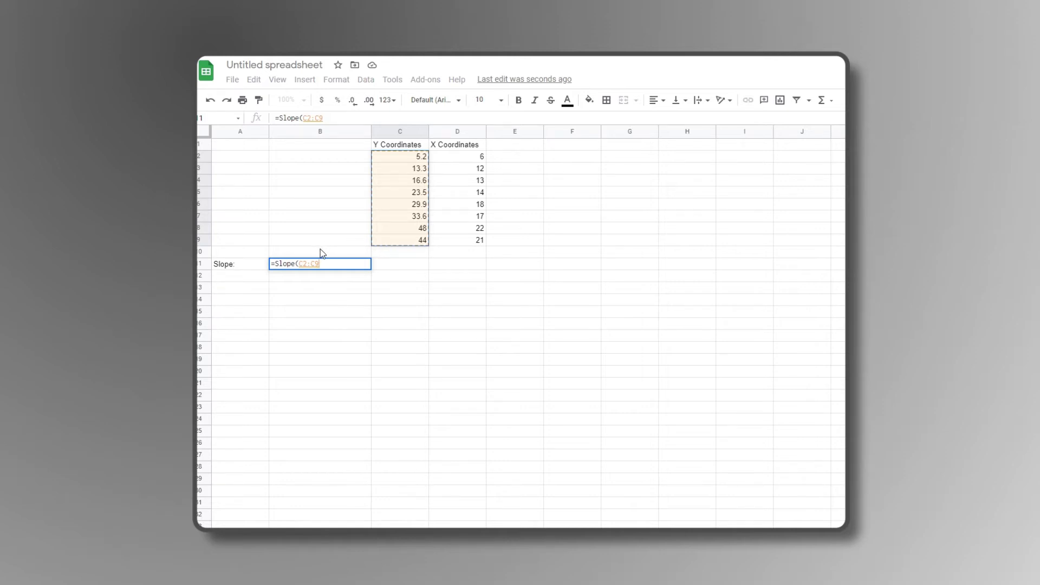